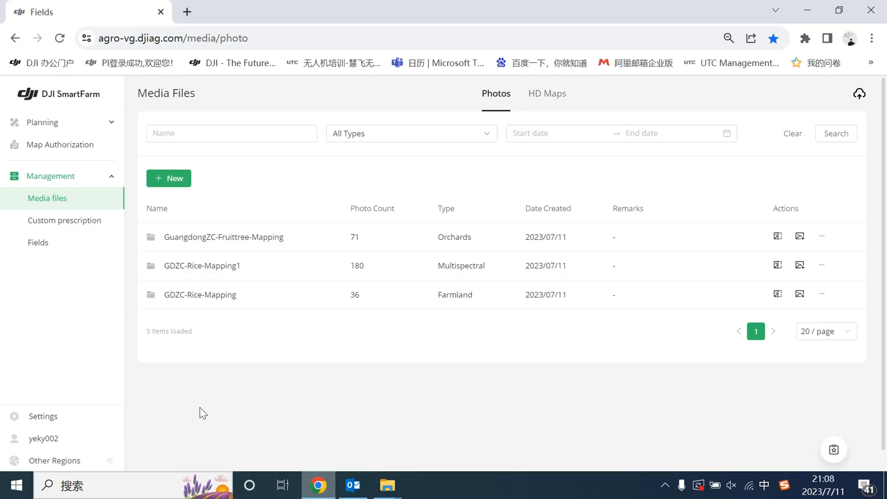
- Create a new media folder named GDZC-Waypoint1 with type Field scouting
left_click(168, 178)
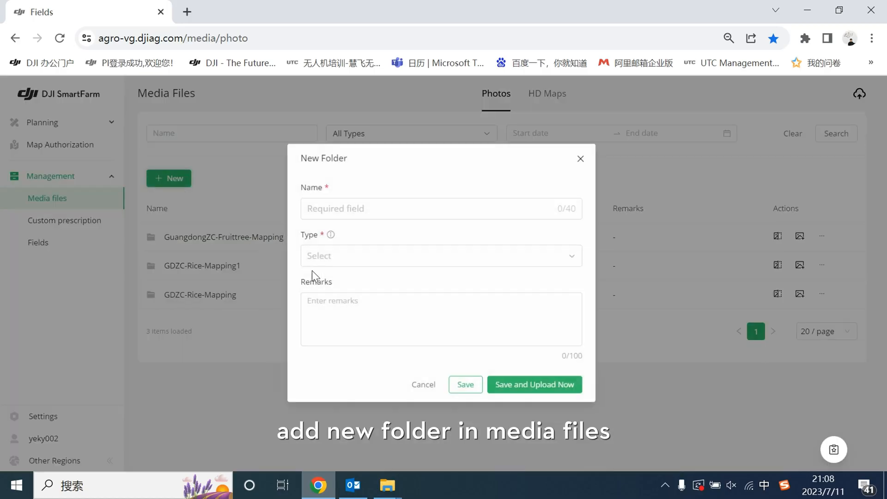
type("GDZC-Waypoint1")
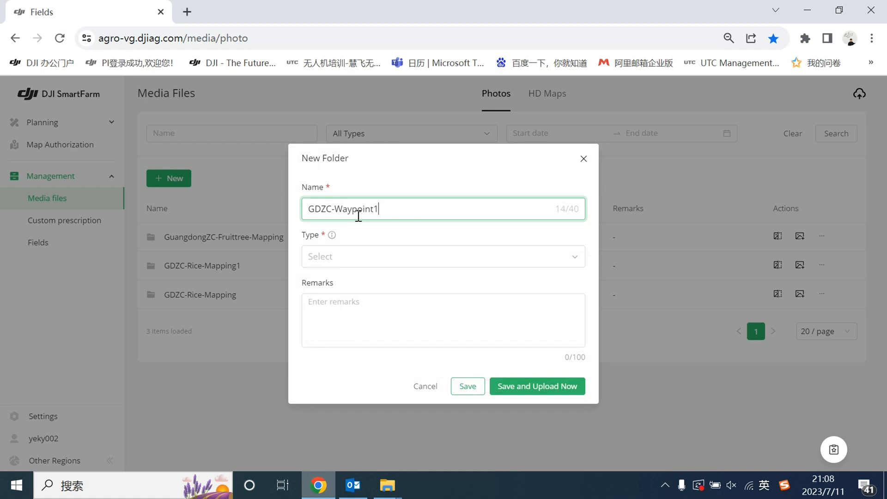
left_click(443, 256)
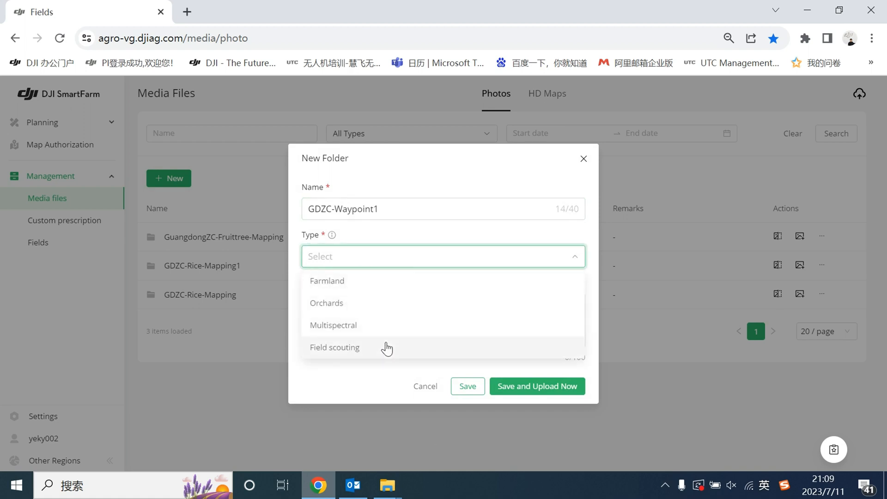
left_click(334, 347)
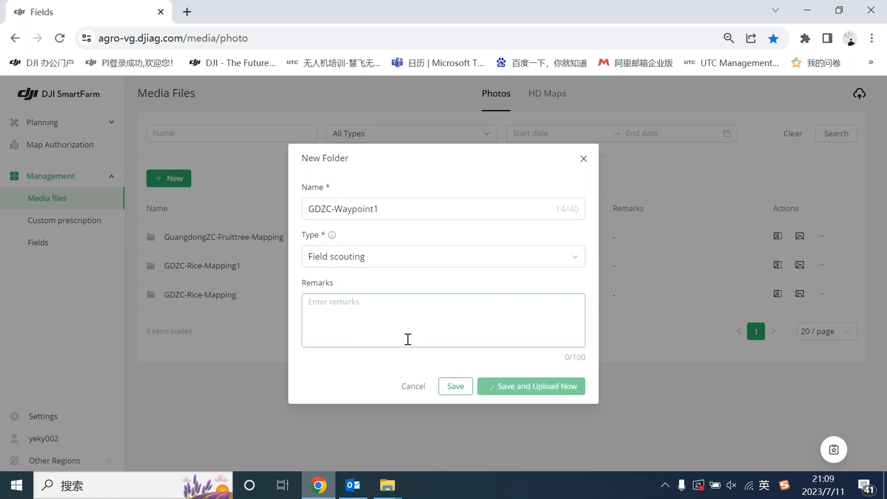
- Save the folder and choose the GDZC-Waypoint1 M3M photo folder as the upload source, allowing the browser prompt
left_click(531, 386)
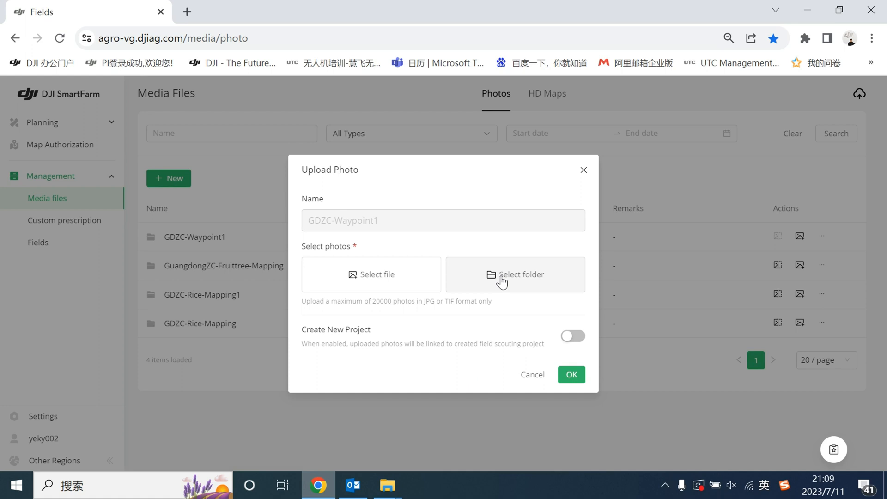
left_click(516, 275)
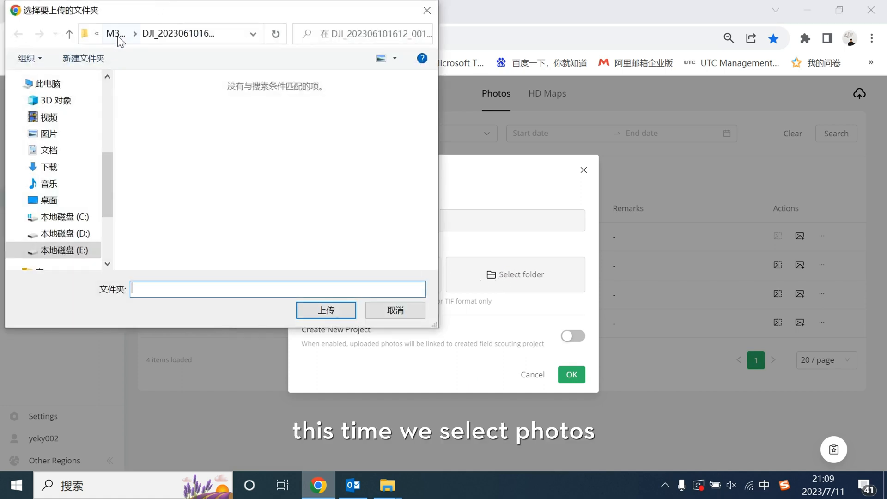
left_click(243, 188)
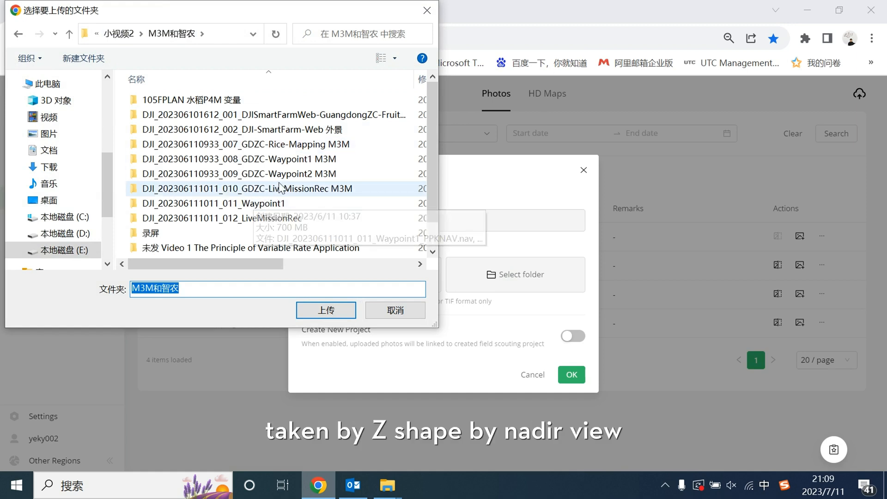
left_click(241, 159)
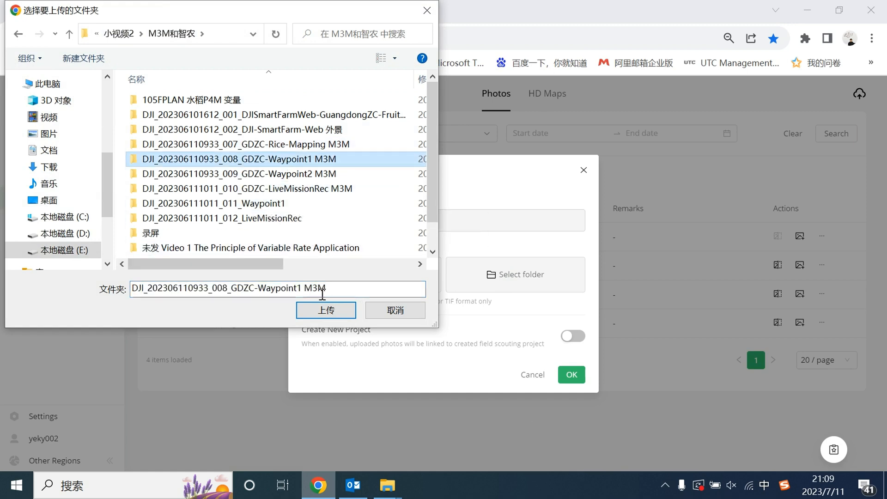
left_click(326, 311)
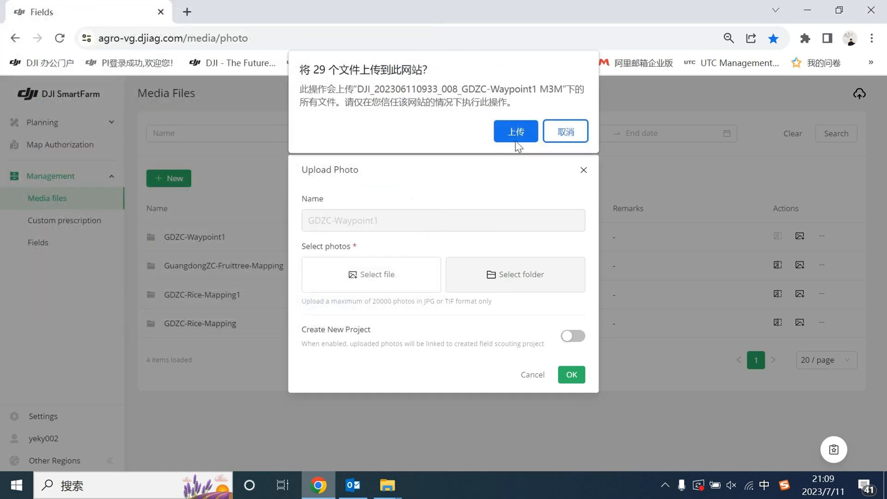
left_click(515, 132)
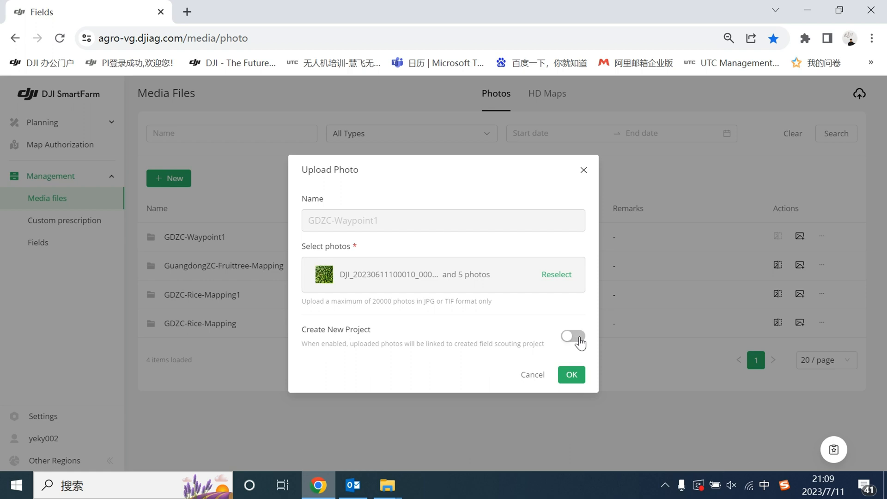
- Enable Create New Project with scouting type Low Alt. and confirm the GDZC-Waypoint1 upload
left_click(573, 338)
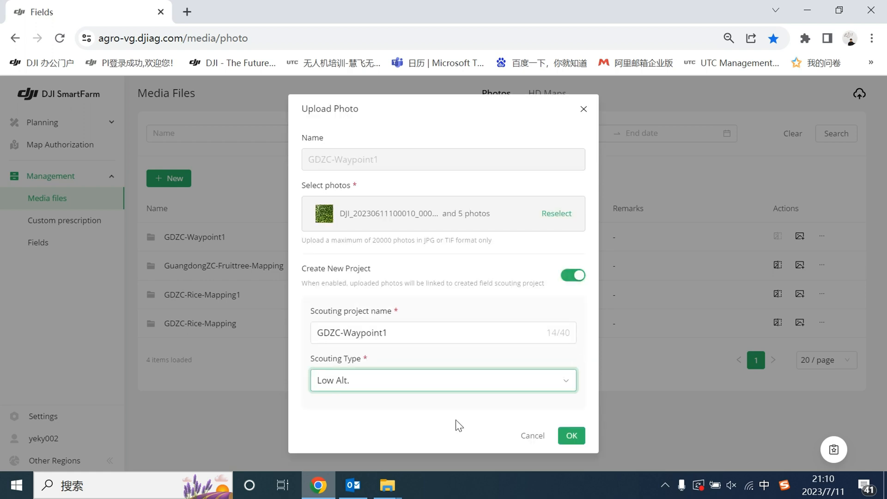
left_click(443, 380)
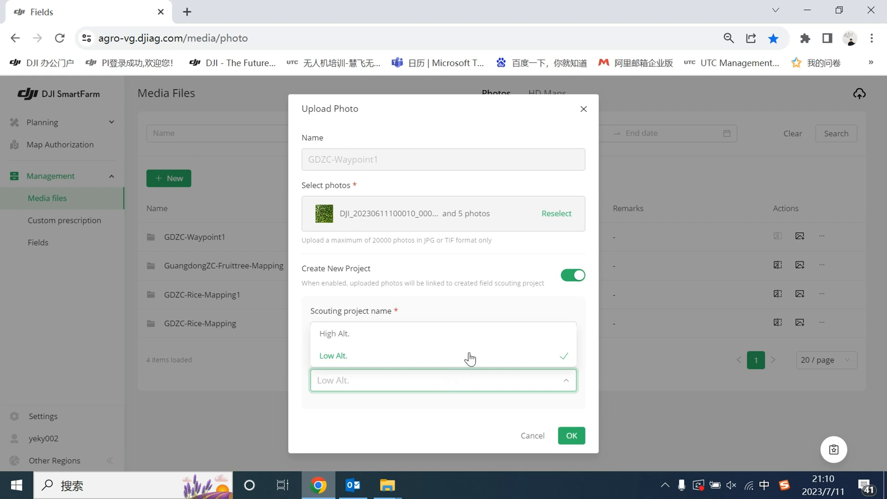
left_click(333, 355)
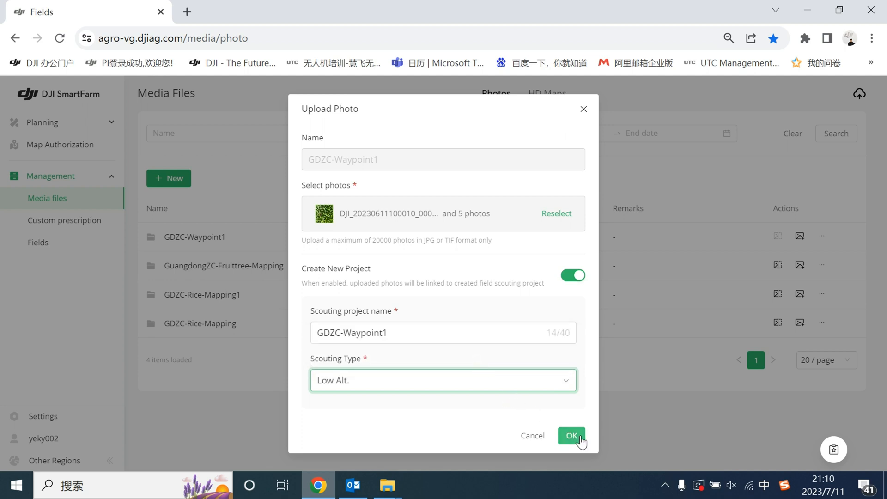
left_click(571, 435)
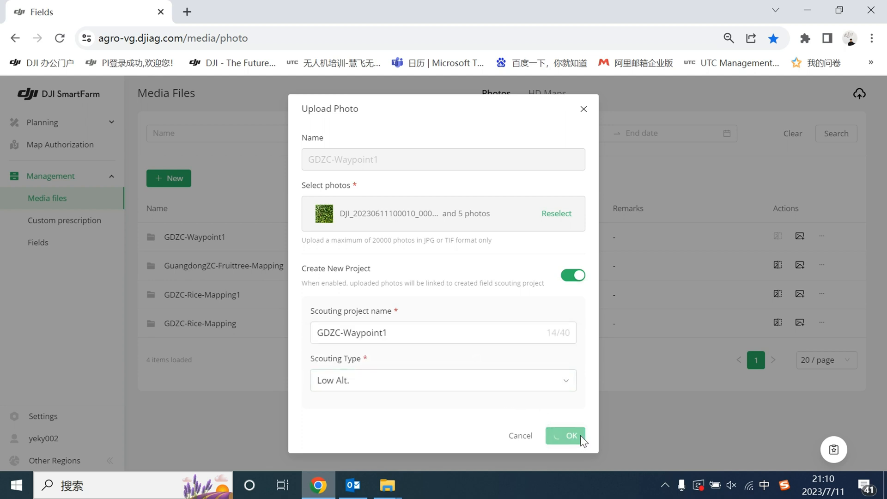
left_click(566, 435)
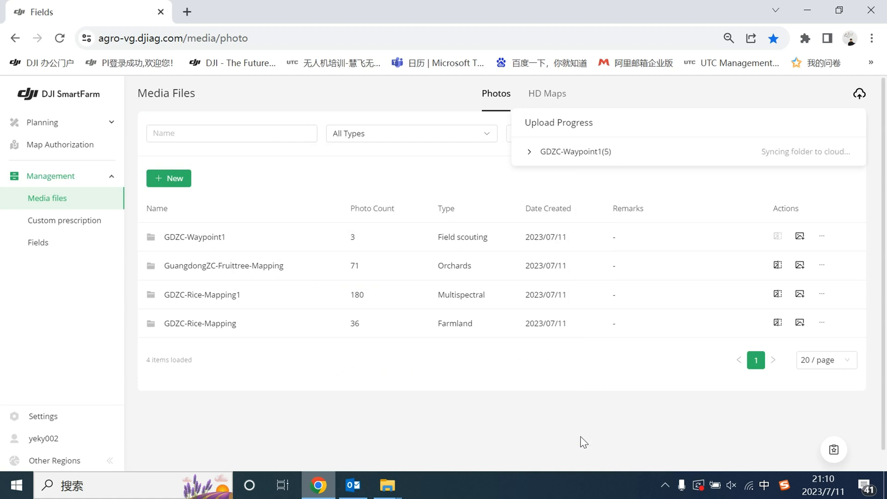
- Go to Planning > Field scouting to list the scouting projects
left_click(41, 122)
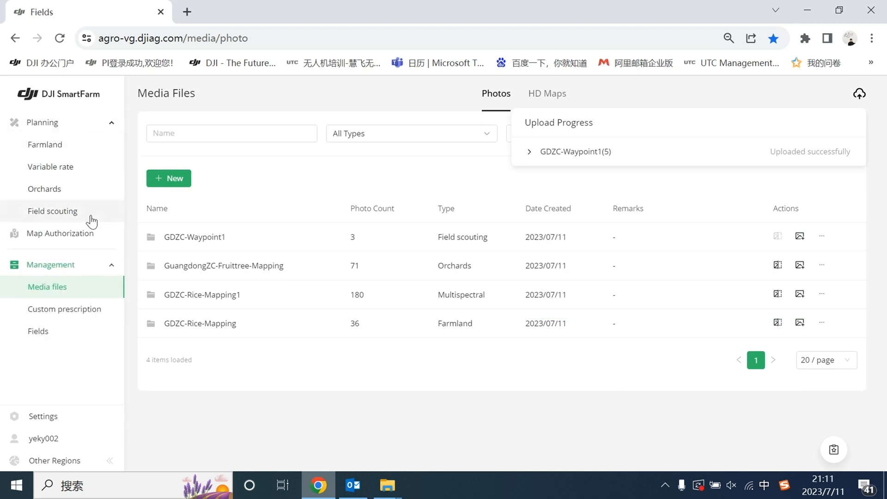
left_click(52, 211)
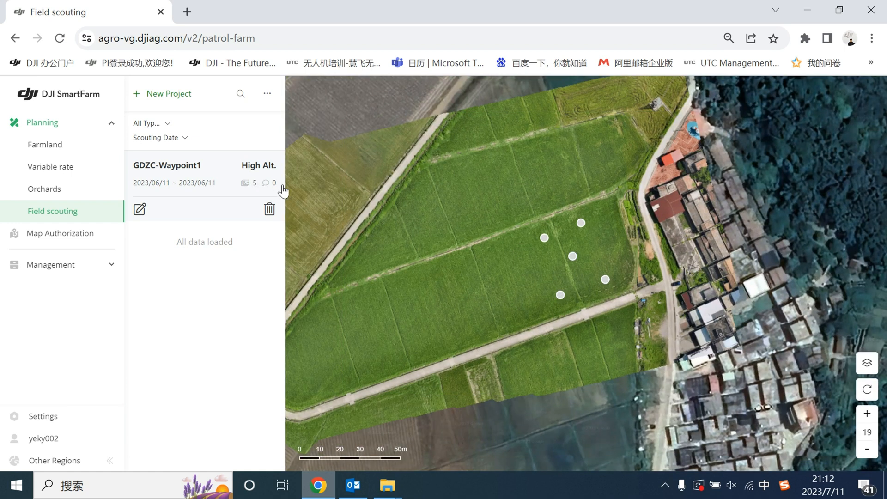
mouse_move(549, 243)
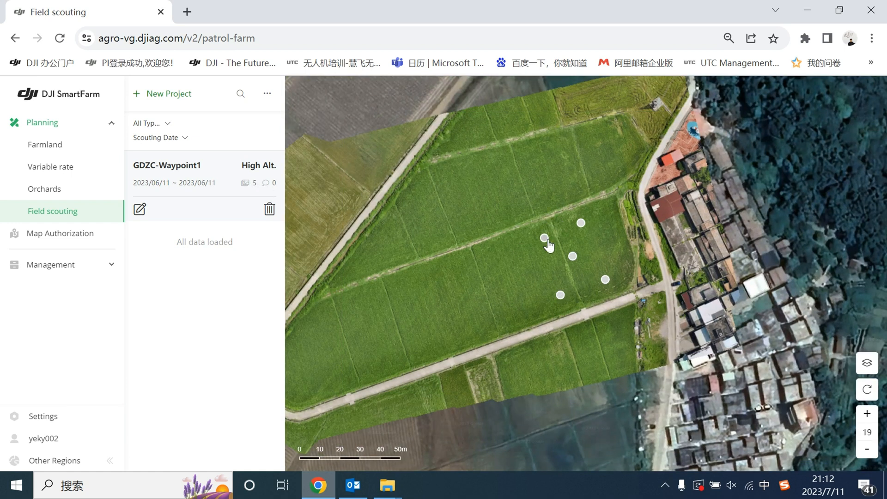
- Open the Waypoint5 photo point on the map and submit the note 'good'
left_click(544, 238)
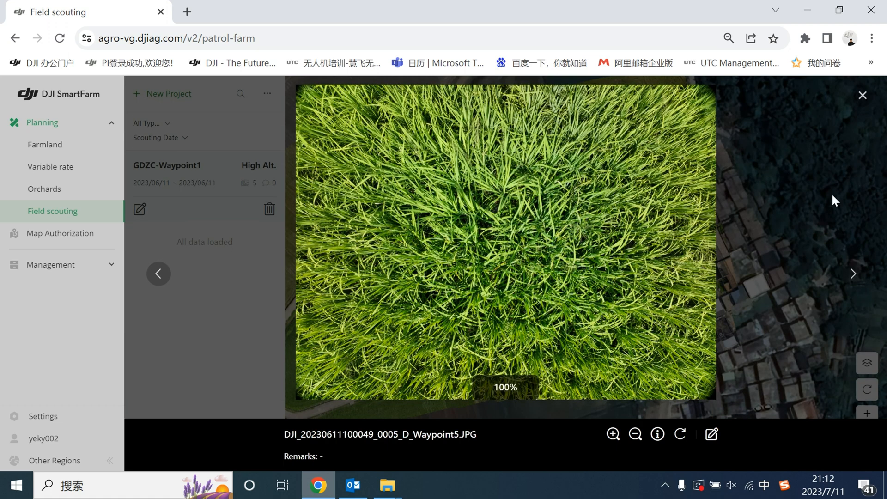
mouse_move(712, 434)
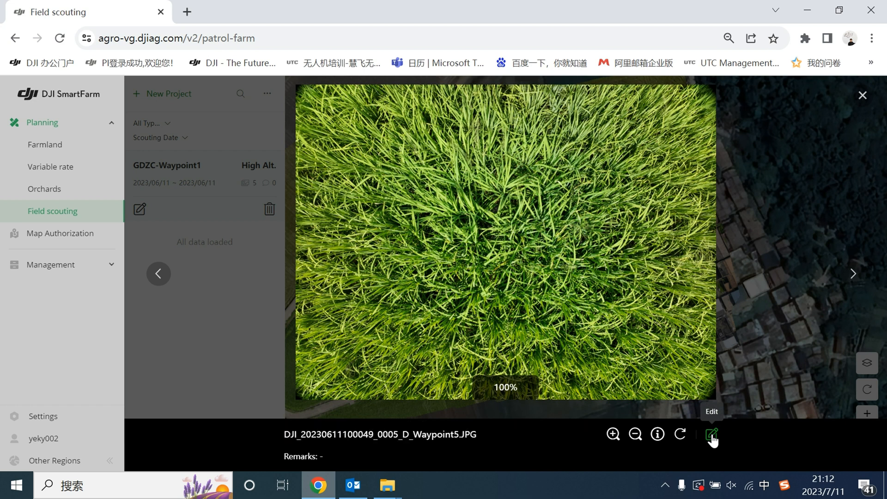
left_click(711, 434)
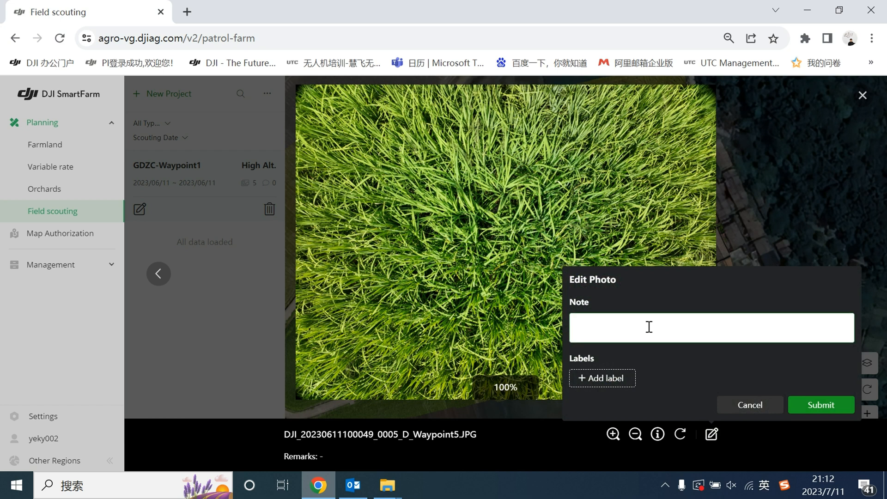
type("good")
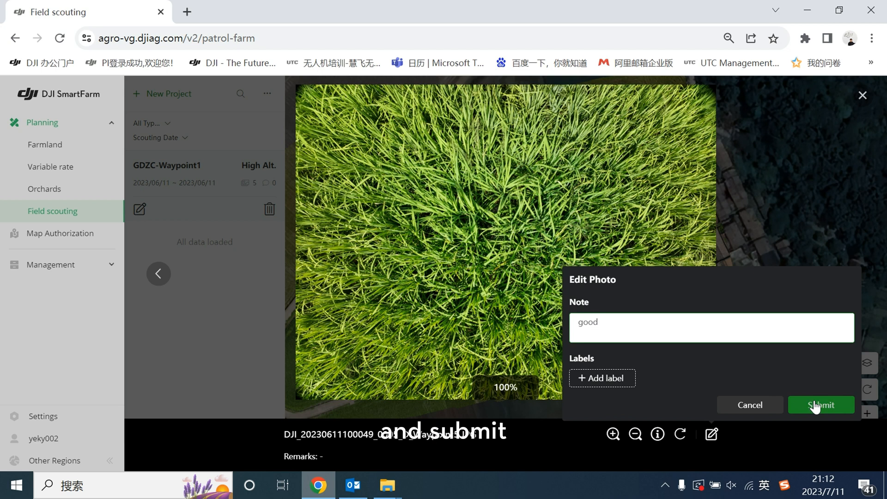
left_click(821, 405)
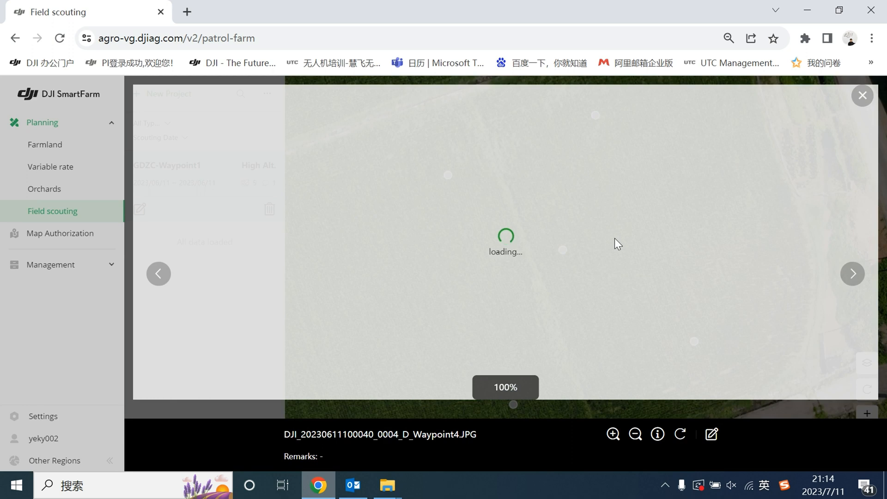
- Submit the note 'weeds' on the Waypoint4 photo and close the photo viewer
type("weeds")
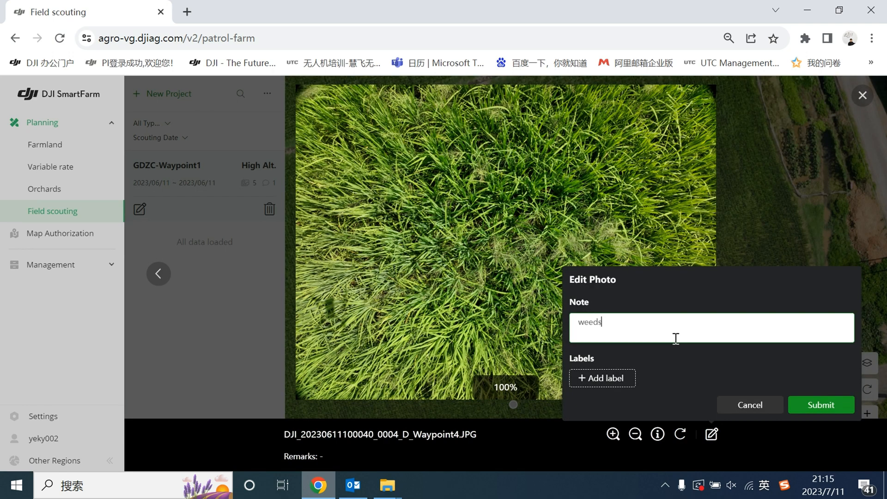
left_click(821, 405)
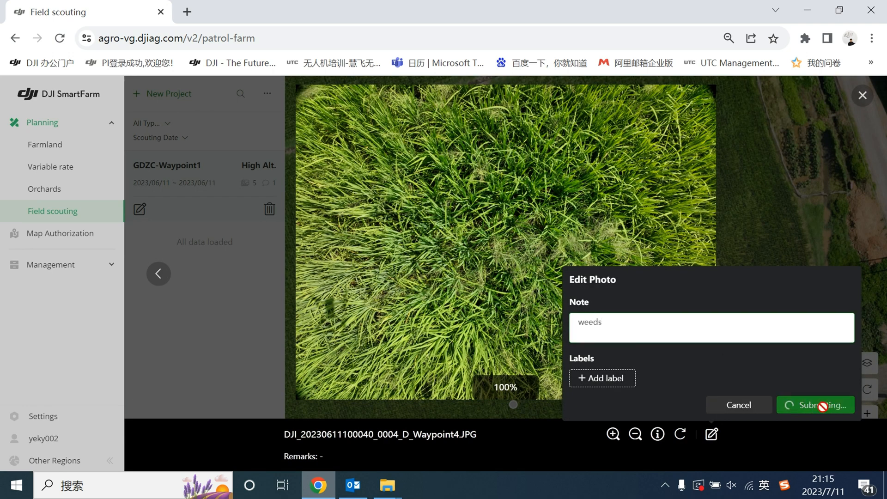
left_click(816, 404)
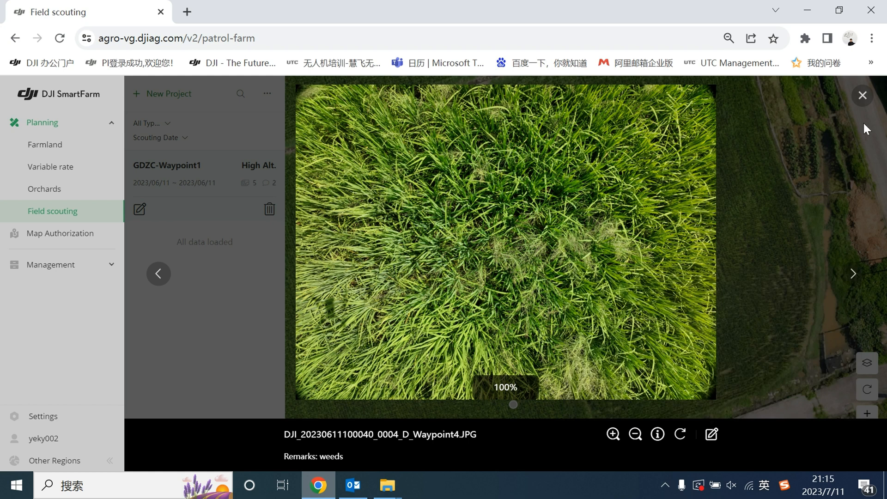
left_click(862, 96)
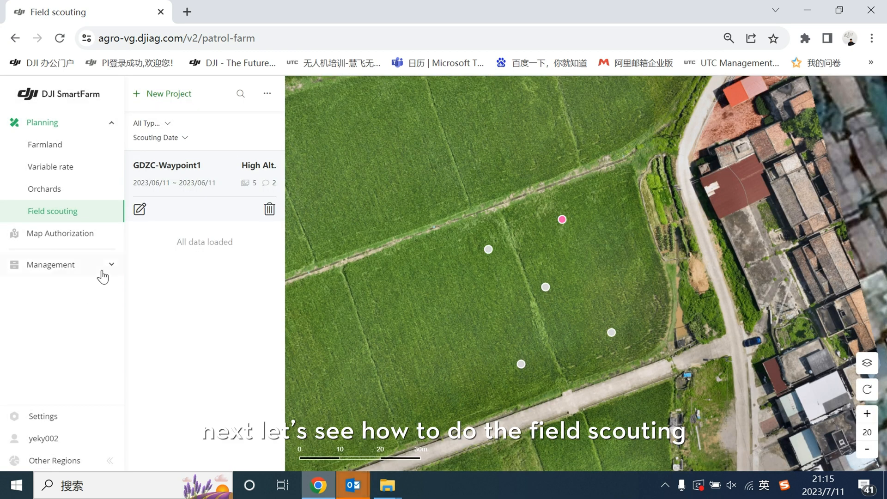
- From Management > Media files, confirm the GDZC-Waypoint2 upload with a new Low Alt. scouting project
left_click(50, 265)
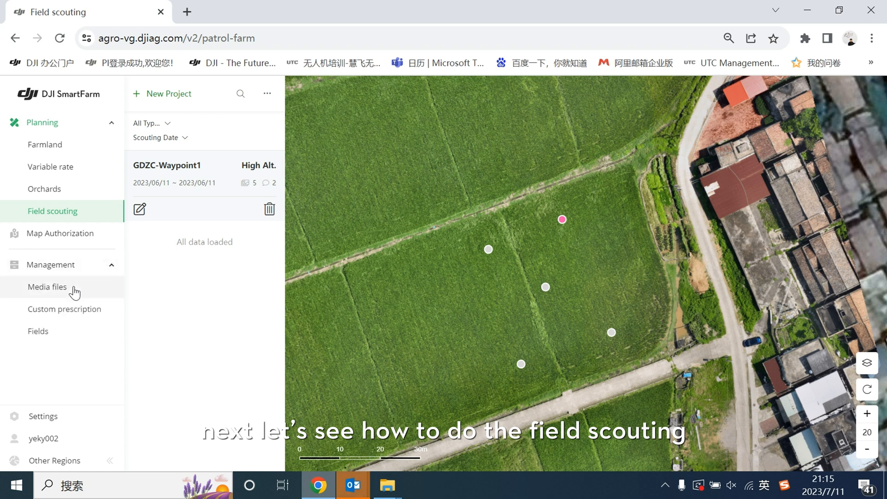
left_click(48, 286)
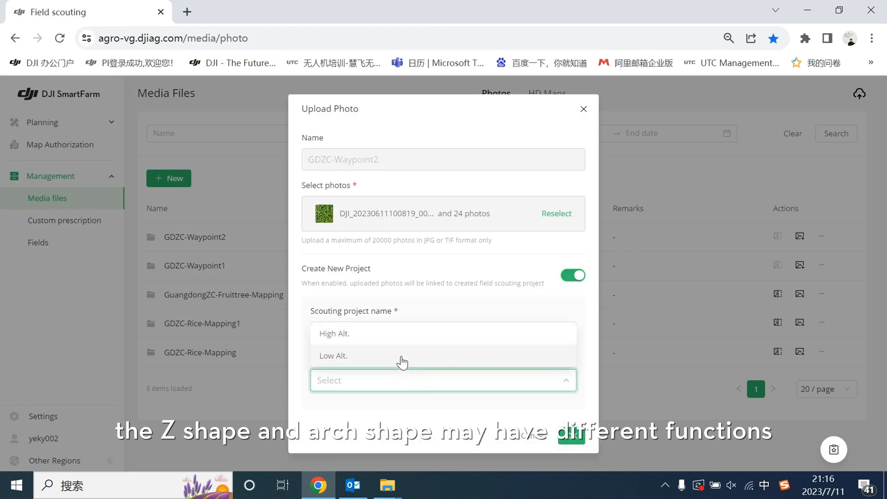
left_click(334, 355)
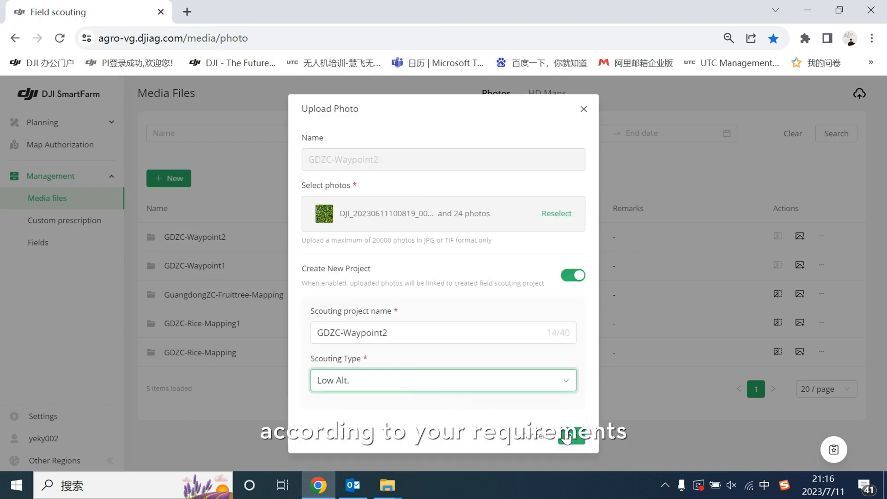
left_click(569, 436)
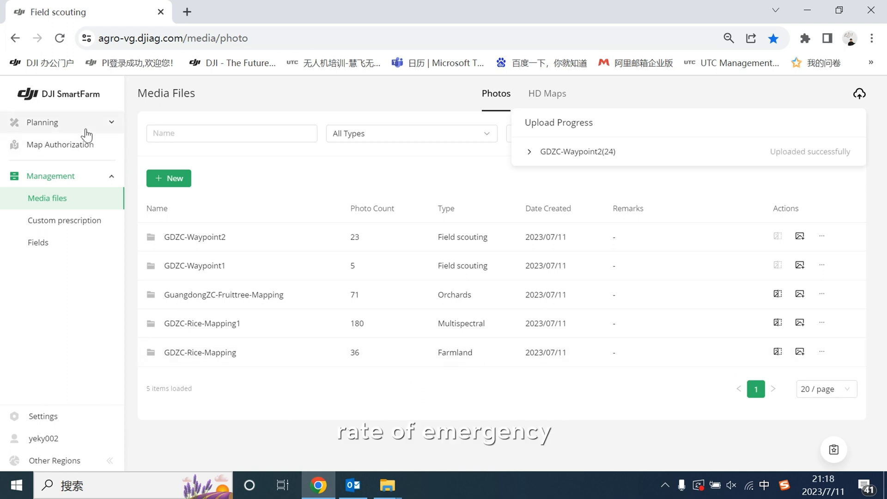
- Go to Field scouting to show the GDZC-Waypoint2 project
left_click(51, 210)
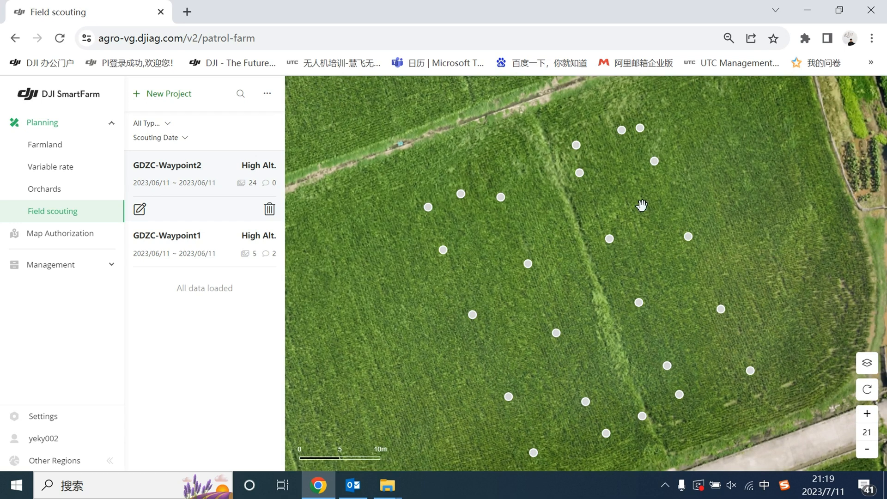
mouse_move(643, 138)
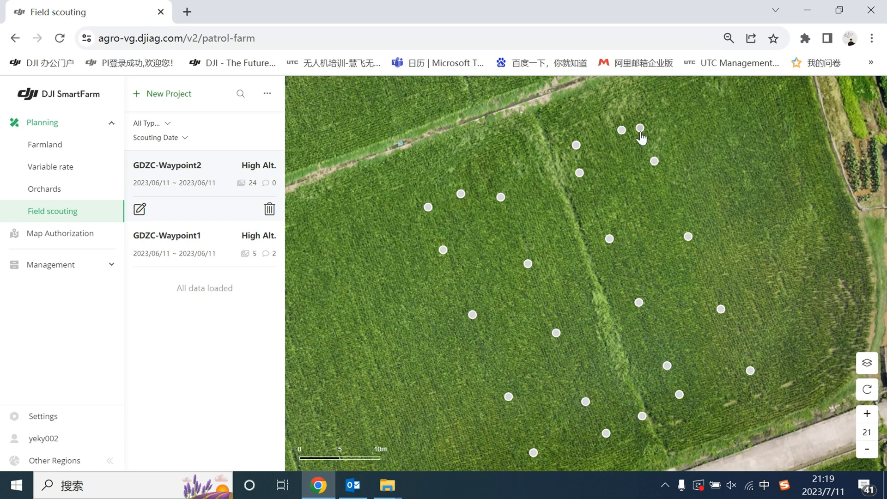
- Open a GDZC-Waypoint2 photo point, submit the note 'weed', and close the viewer
left_click(640, 128)
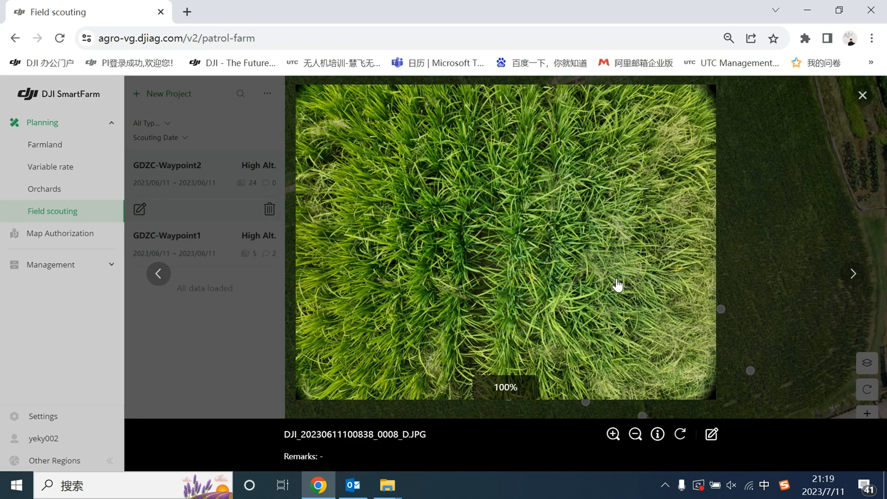
mouse_move(712, 434)
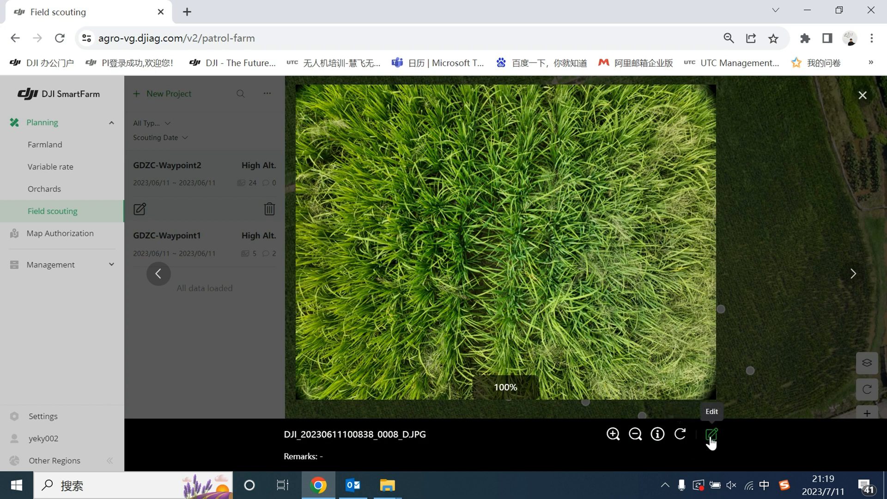
left_click(712, 435)
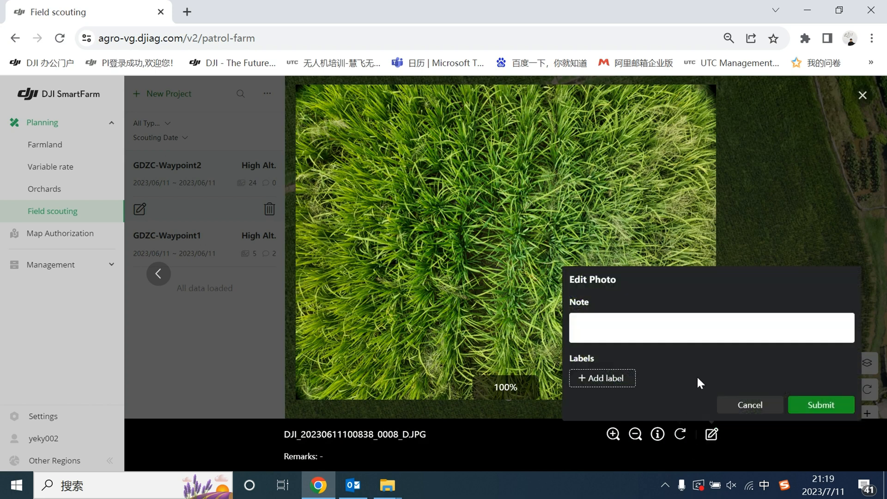
type("weed")
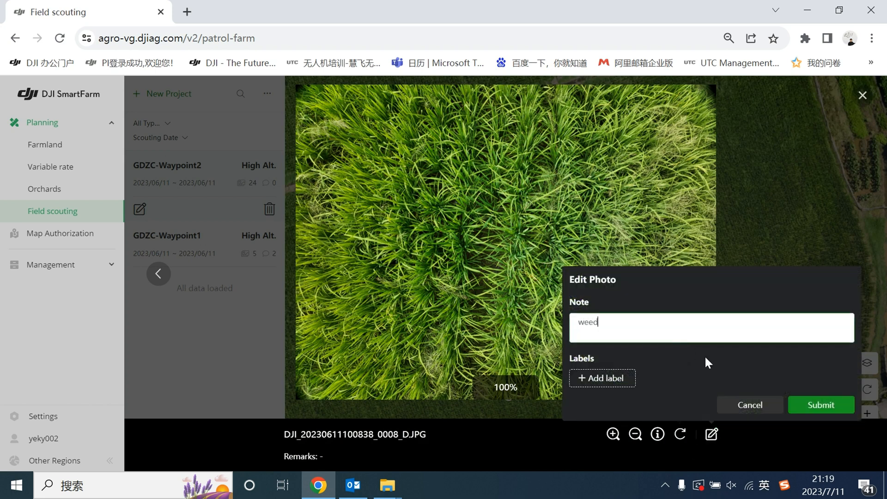
left_click(821, 405)
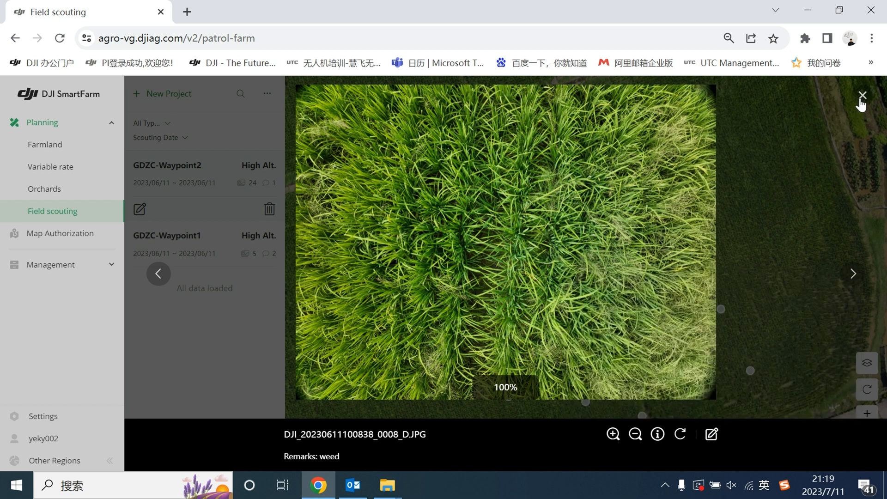
left_click(862, 95)
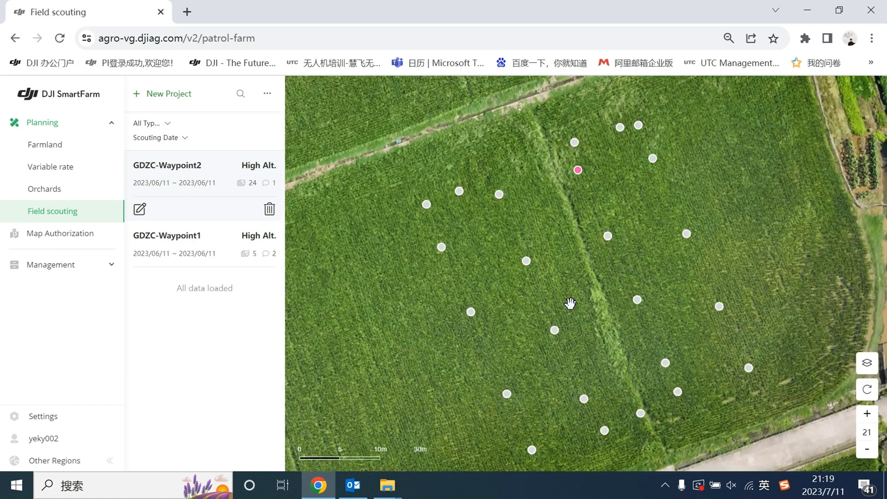
- Create the GDZC-LiveMissionRec media folder, save it, and select its photo folder for upload
left_click(47, 198)
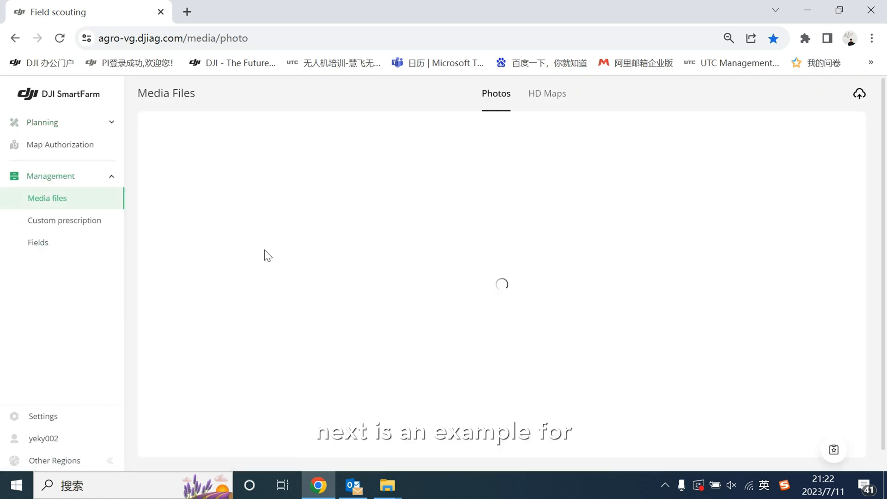
left_click(168, 178)
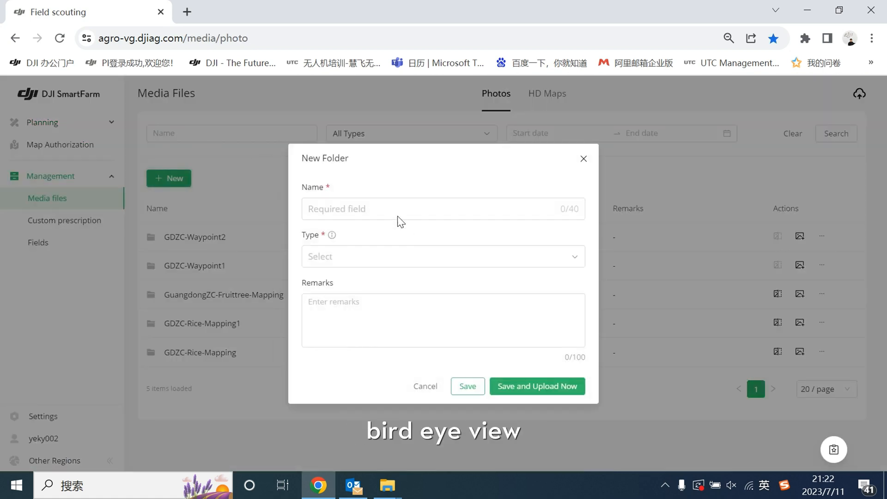
left_click(536, 387)
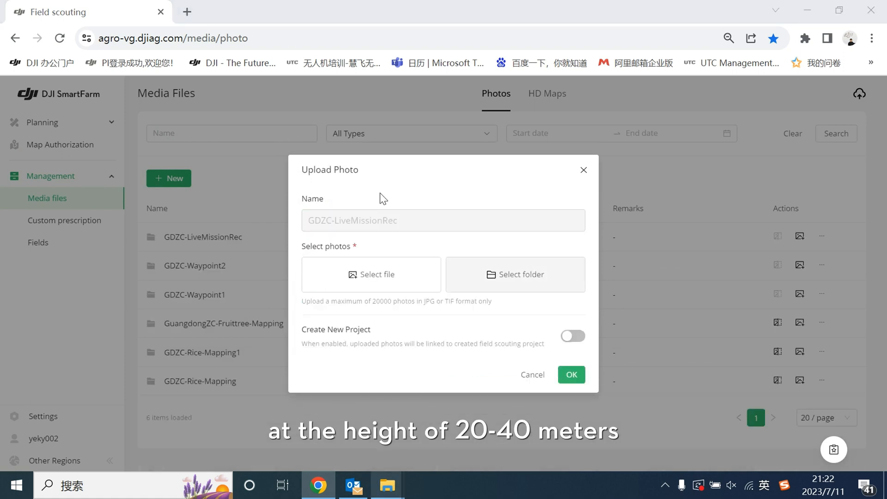
left_click(572, 335)
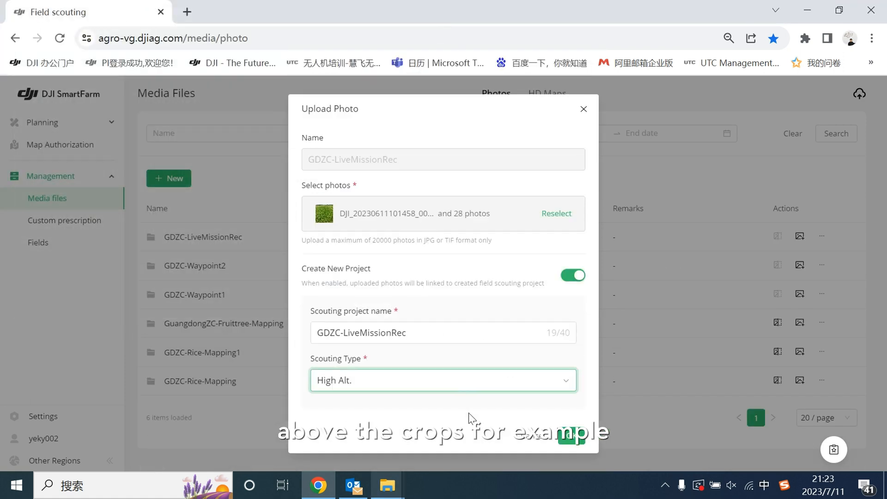
- Enable a new project with scouting type High Alt. and start uploading the 28 photos
left_click(443, 379)
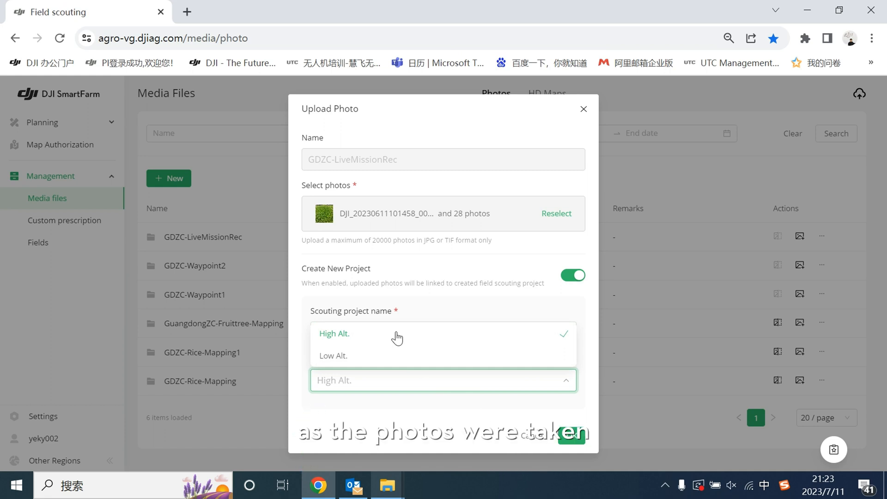
left_click(335, 333)
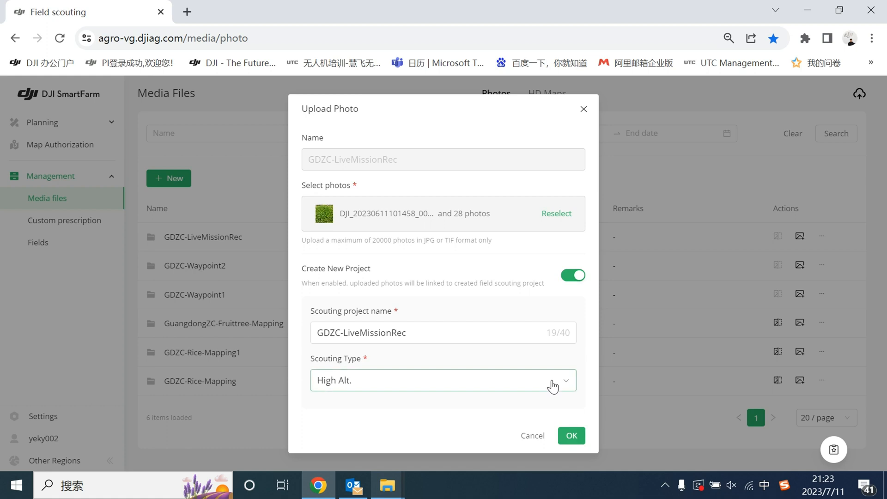
left_click(570, 436)
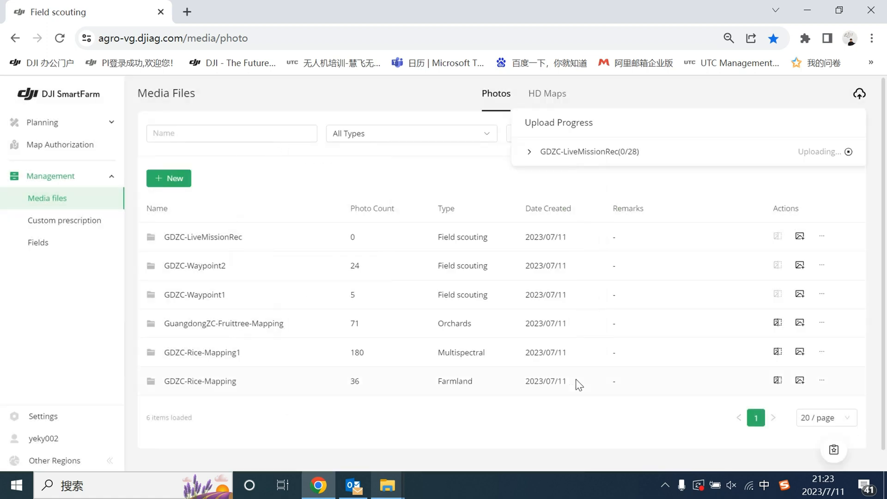
mouse_move(552, 413)
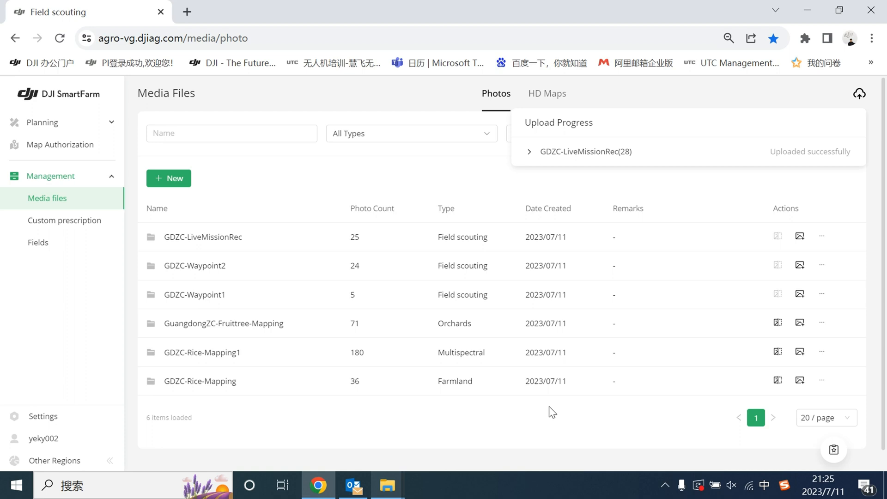
mouse_move(261, 104)
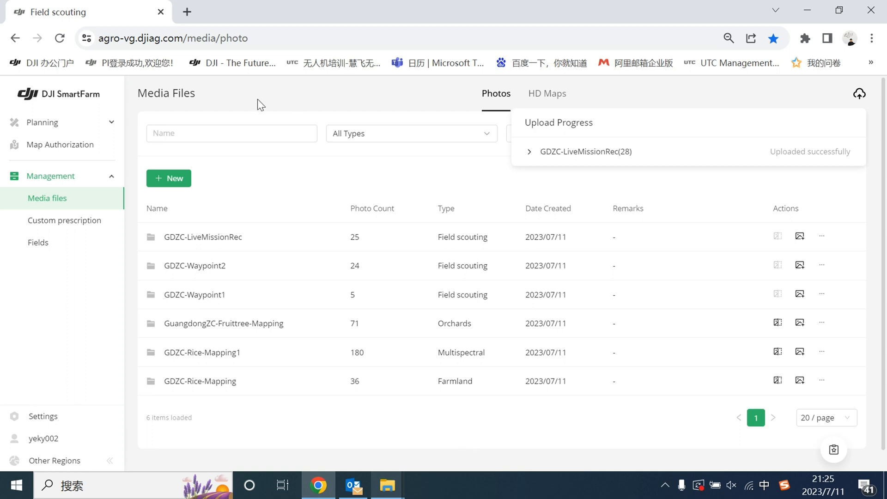
- From Planning > Field scouting, select a GDZC-LiveMissionRec photo and start its note 'average'
left_click(41, 122)
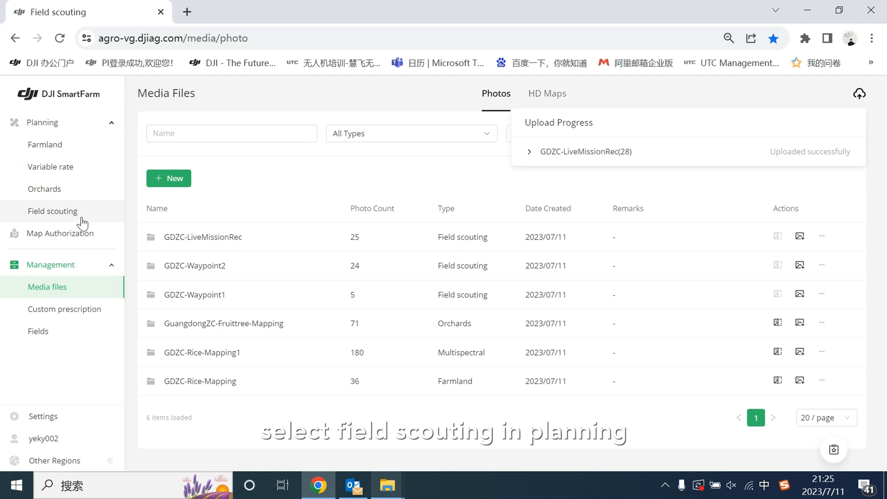
mouse_move(52, 211)
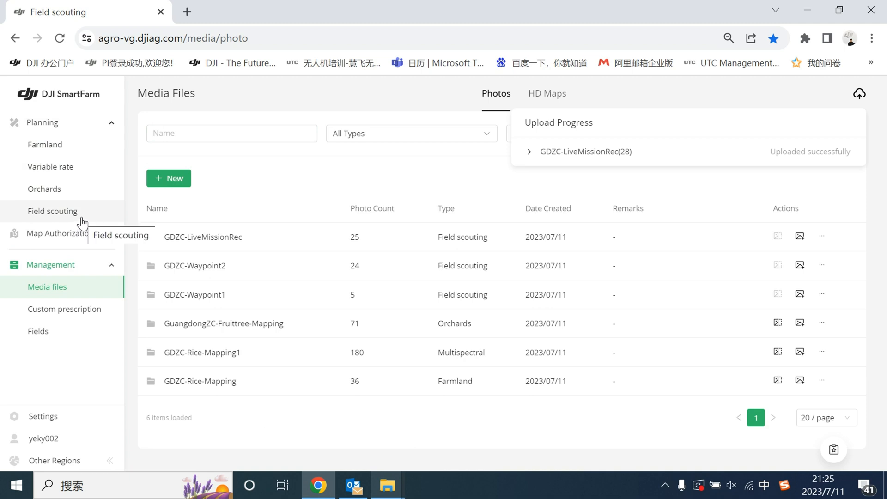
left_click(52, 211)
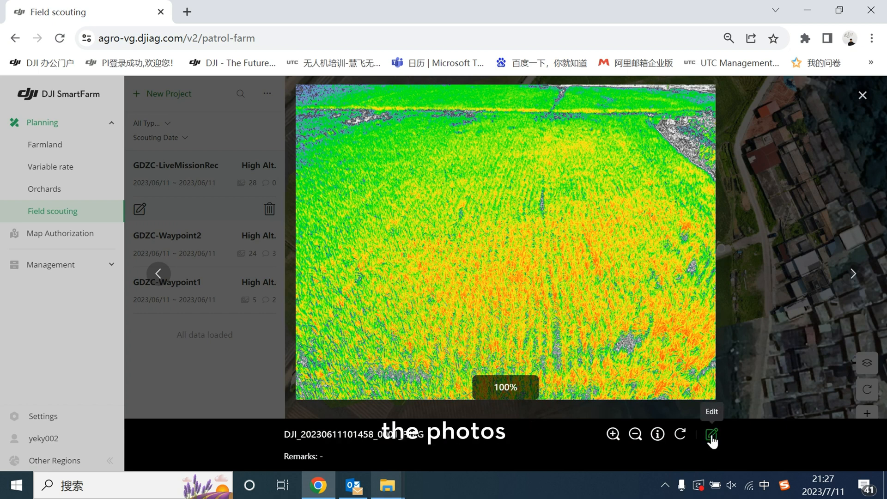
left_click(712, 434)
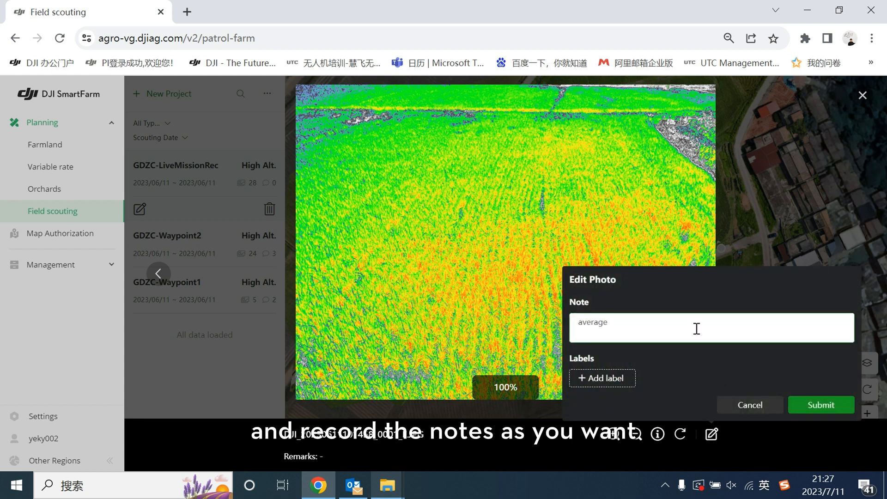